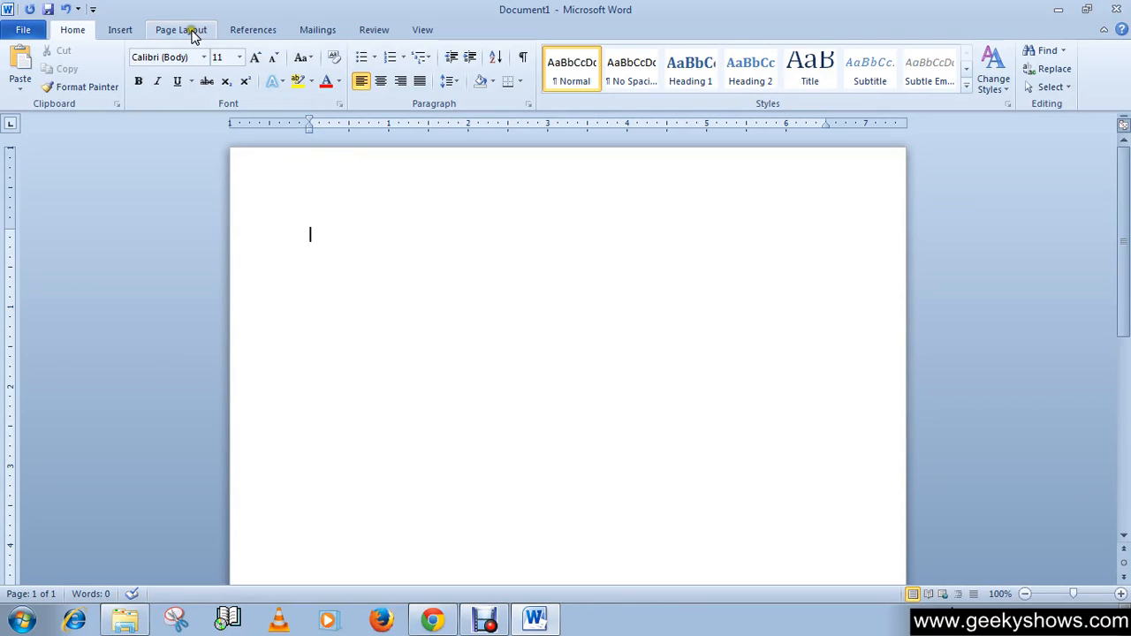
# Show the Page Layout ribbon for the blank document.
pyautogui.click(180, 29)
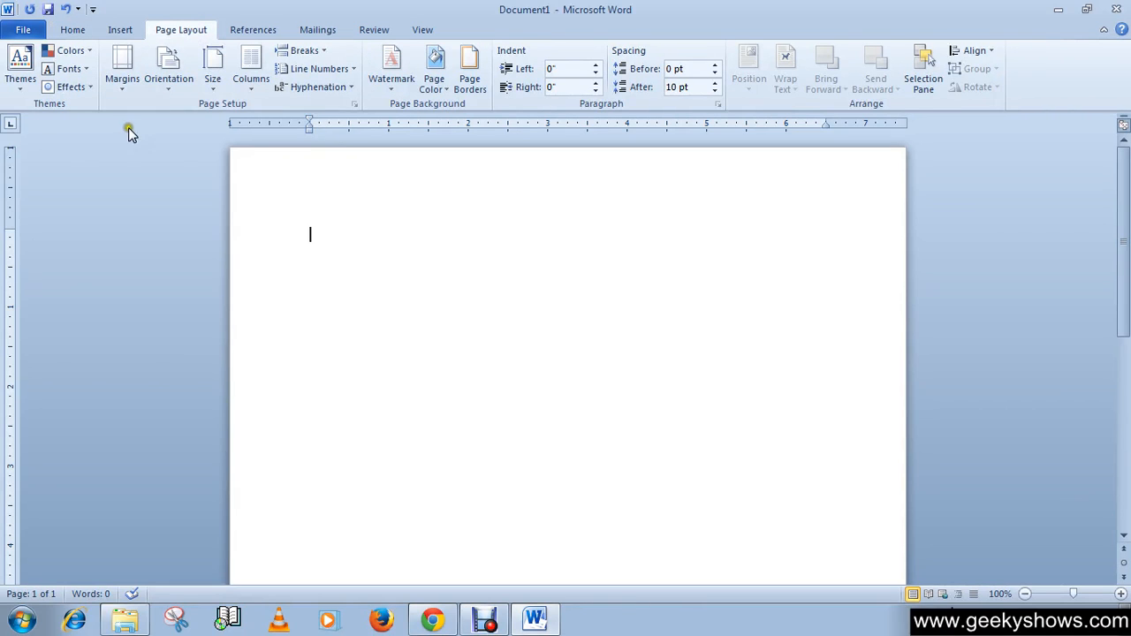
pyautogui.moveTo(167, 67)
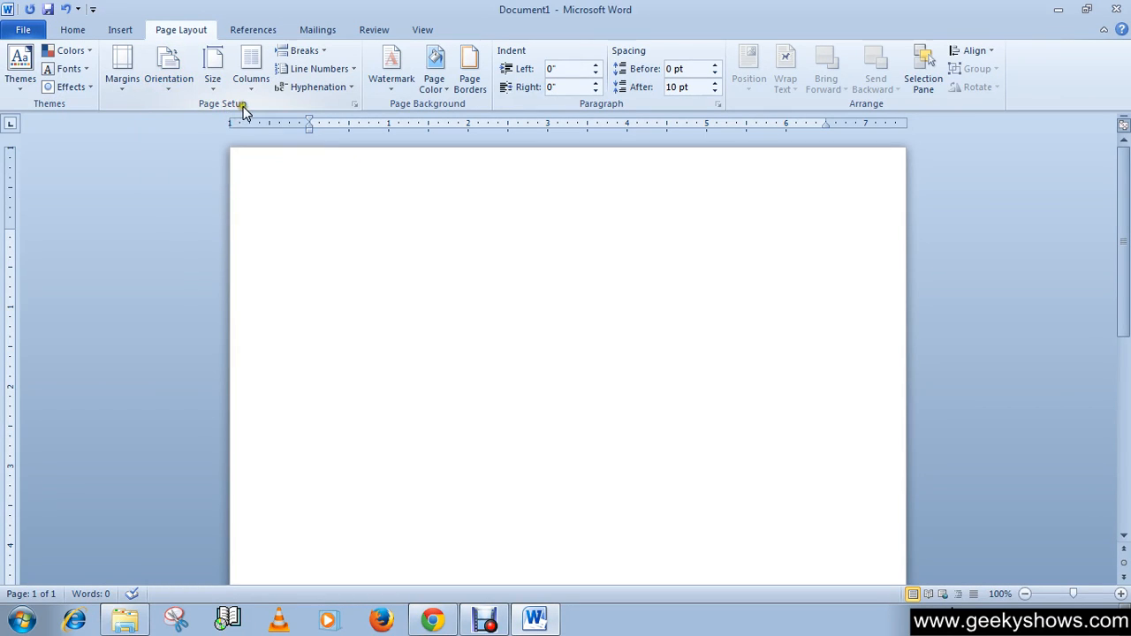
# Show the Portrait and Landscape orientation choices without applying either.
pyautogui.click(170, 67)
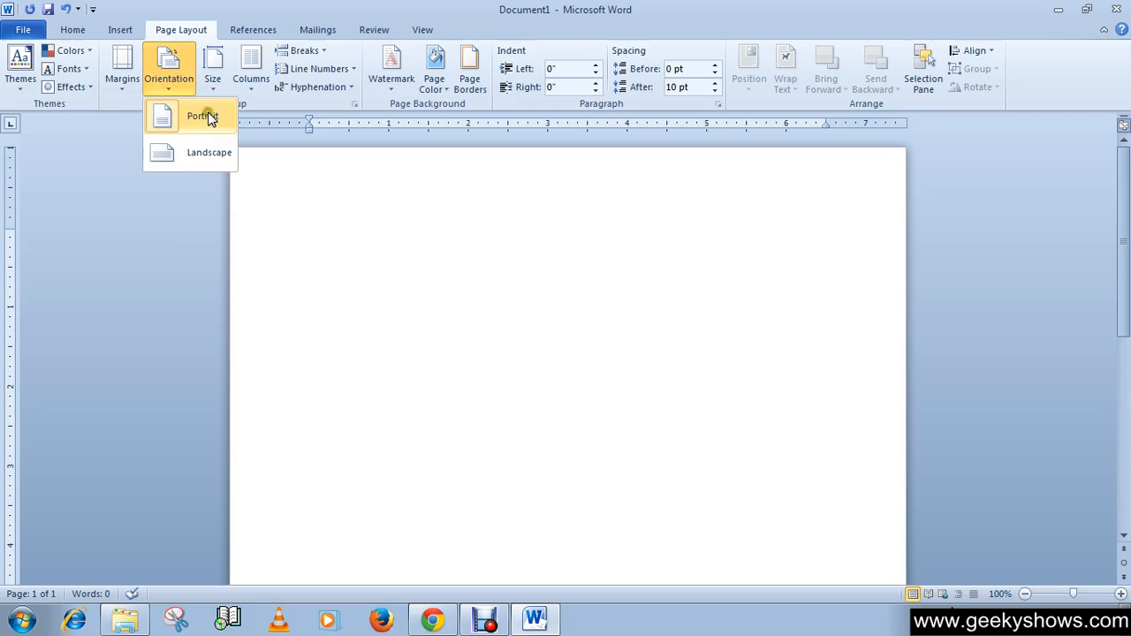
pyautogui.moveTo(209, 152)
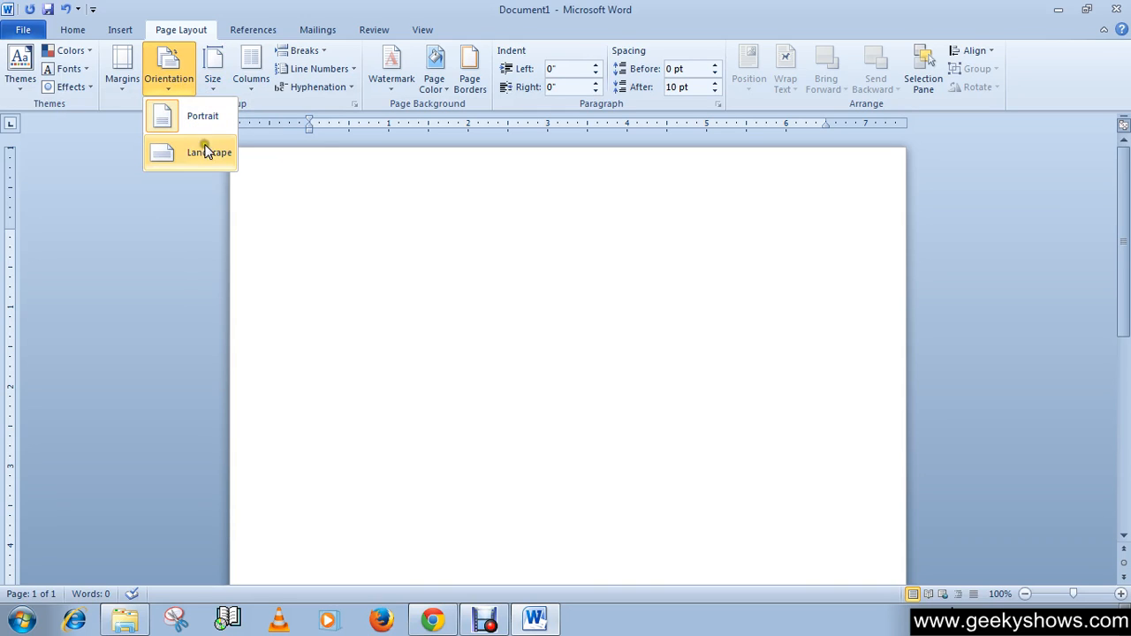
pyautogui.moveTo(202, 117)
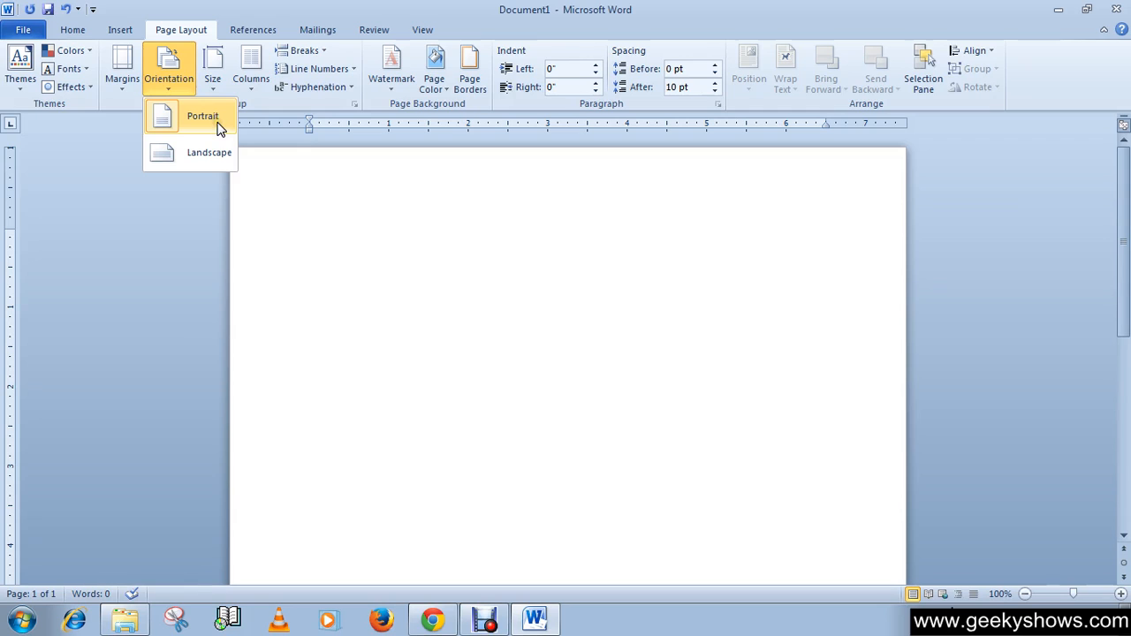
pyautogui.moveTo(203, 134)
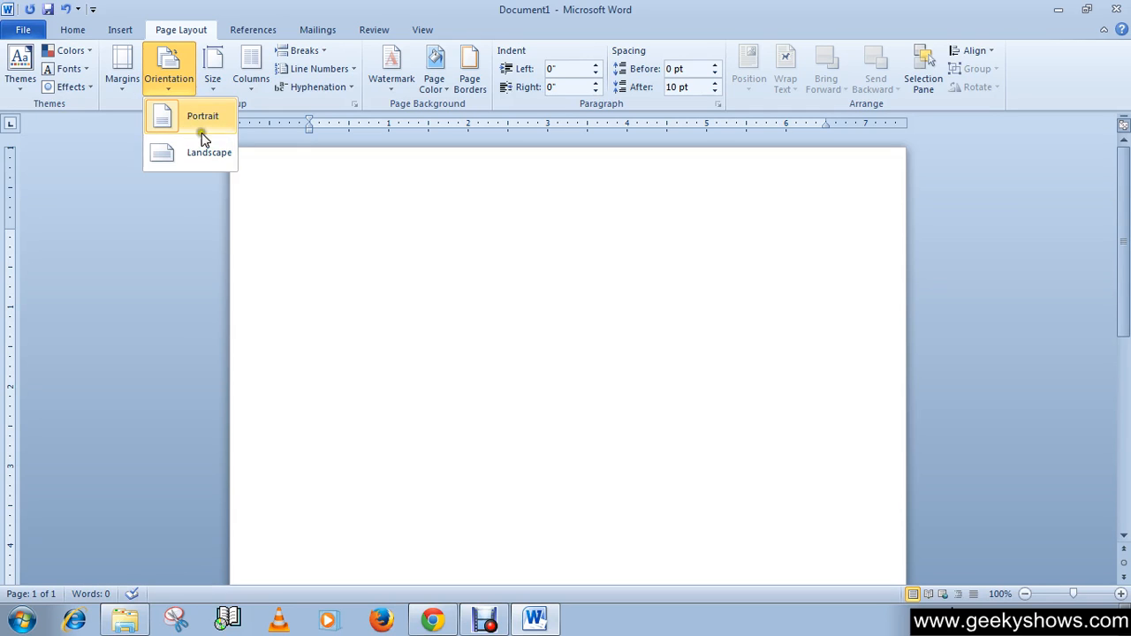
pyautogui.moveTo(198, 131)
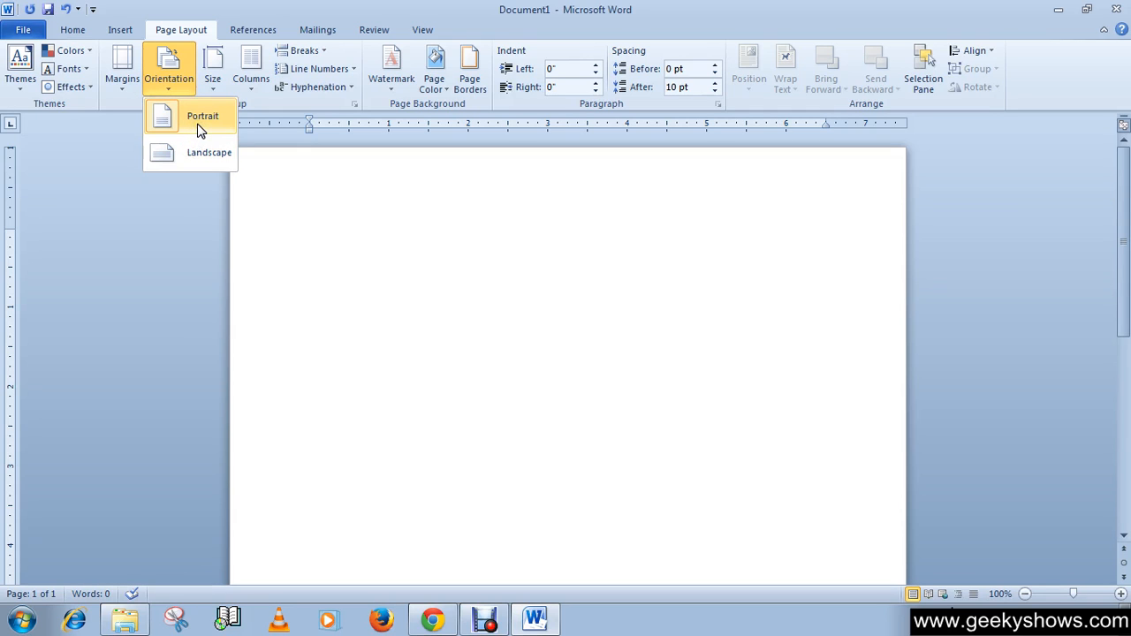
pyautogui.moveTo(202, 134)
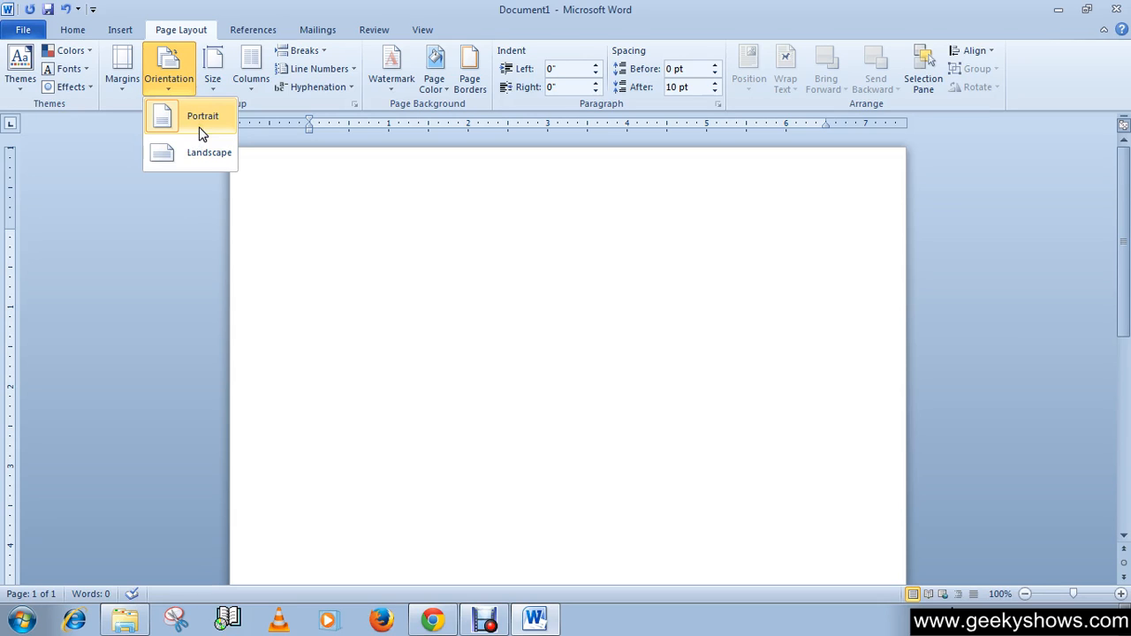
pyautogui.moveTo(173, 159)
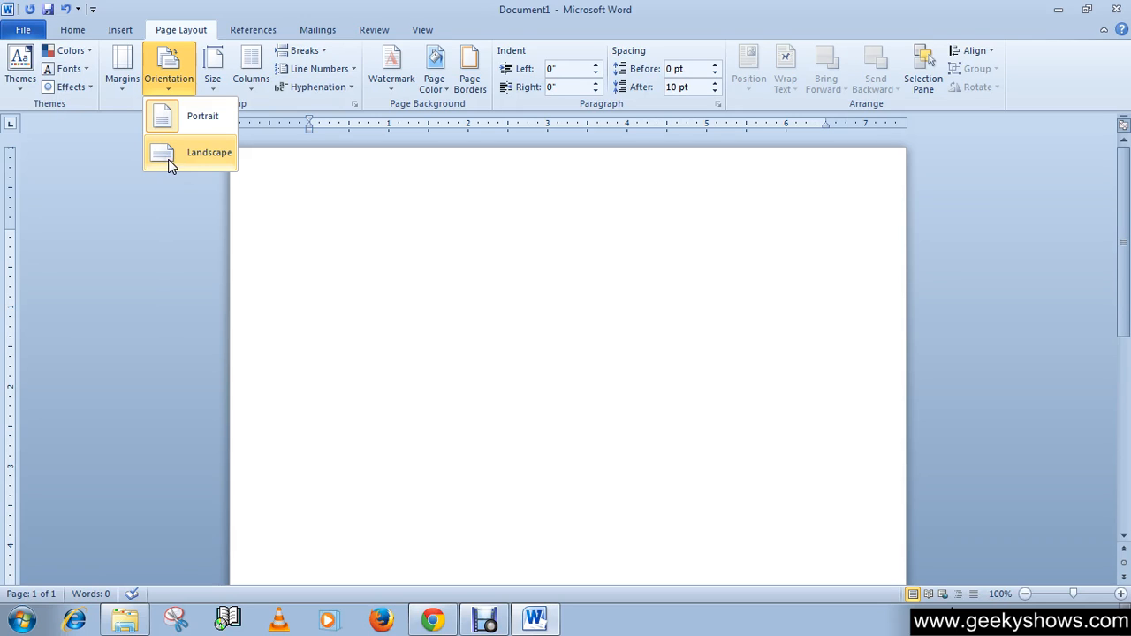
pyautogui.moveTo(202, 124)
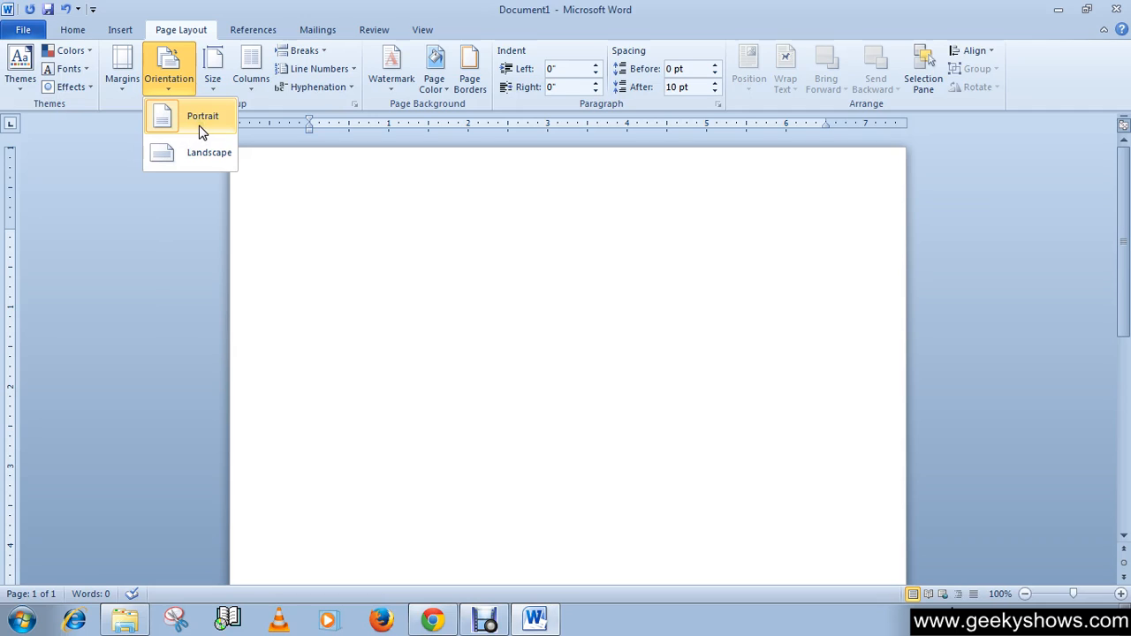
pyautogui.moveTo(194, 159)
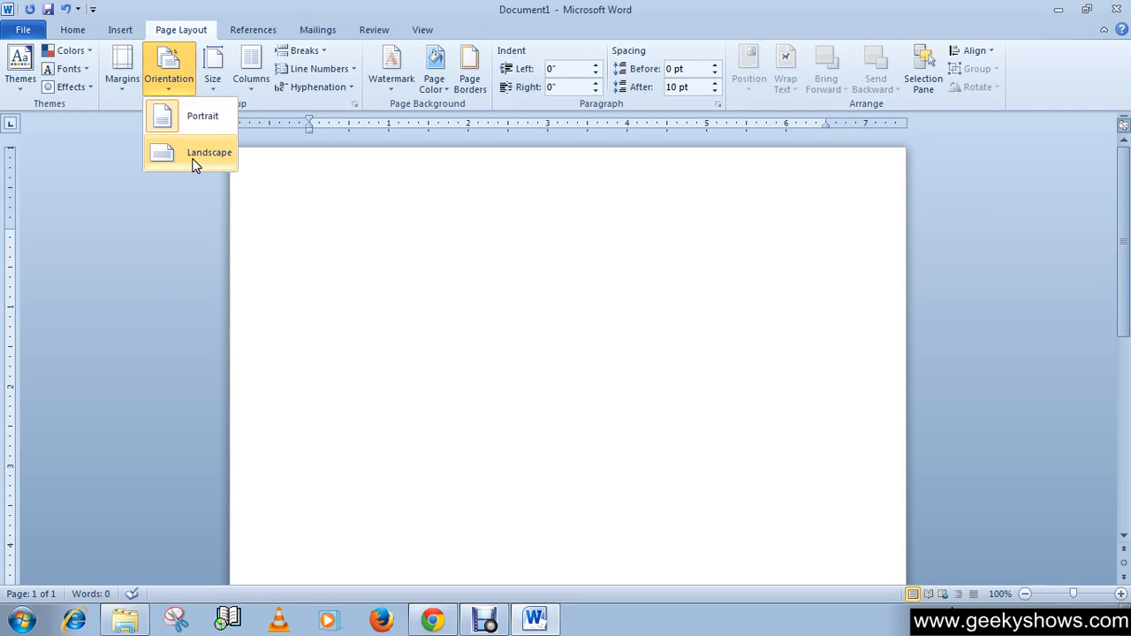
pyautogui.moveTo(173, 161)
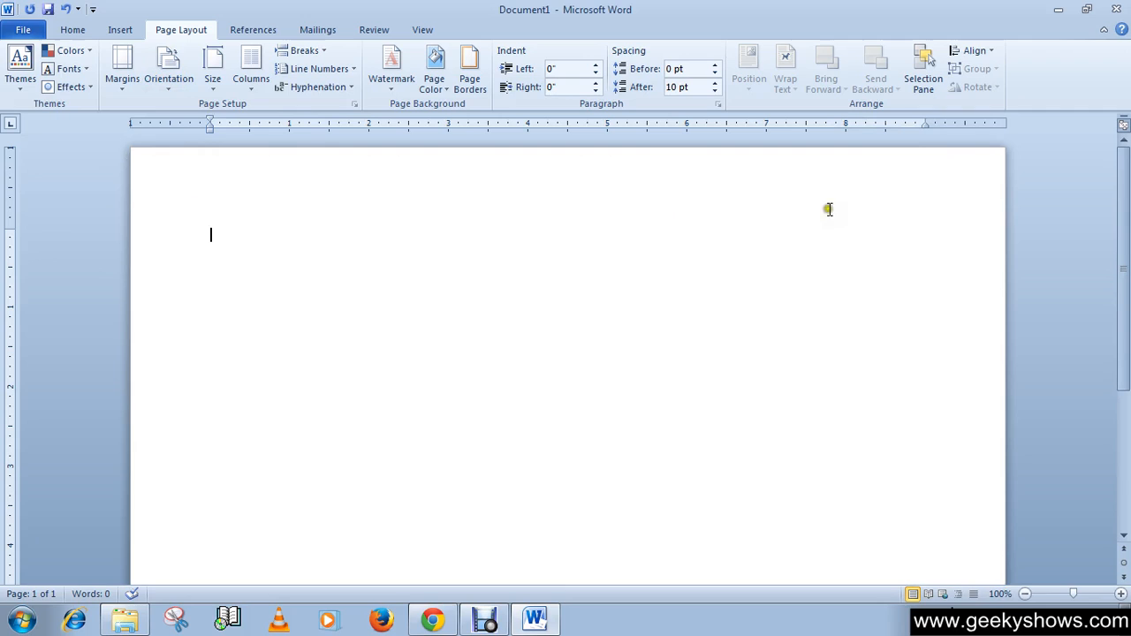
pyautogui.moveTo(979, 212)
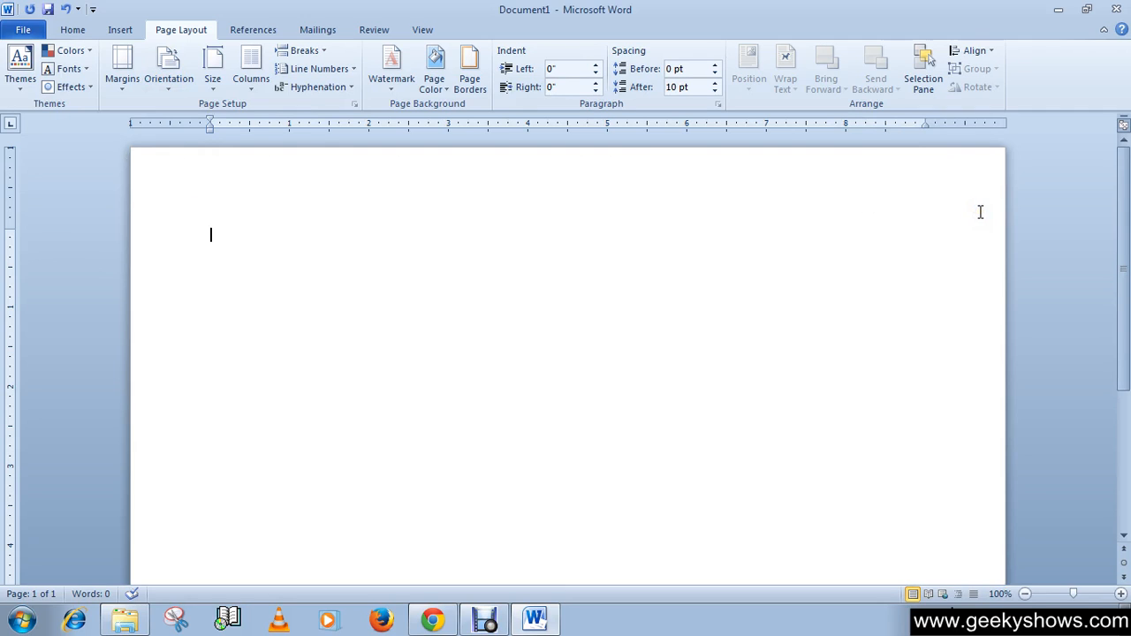
pyautogui.moveTo(168, 68)
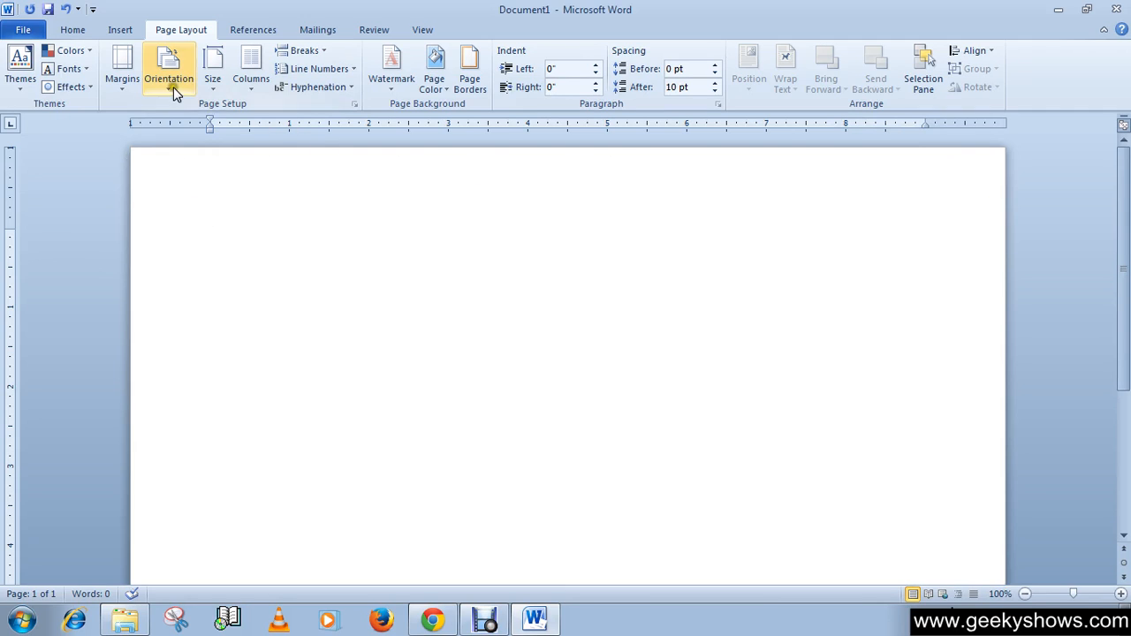
# Return the blank page from landscape to Portrait orientation.
pyautogui.click(168, 68)
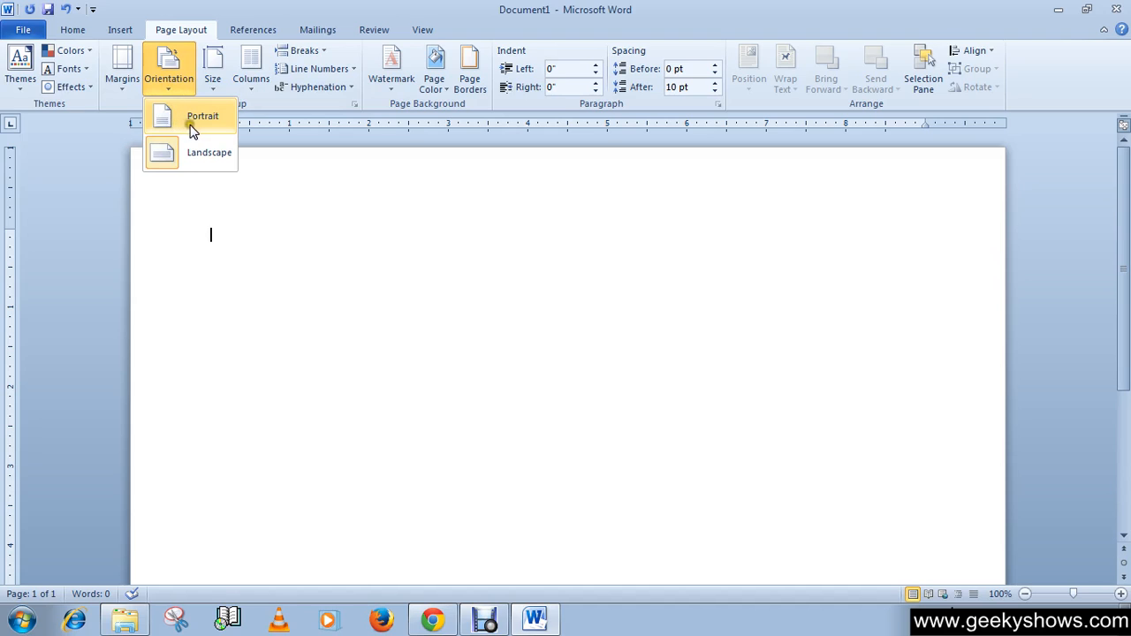
pyautogui.click(201, 117)
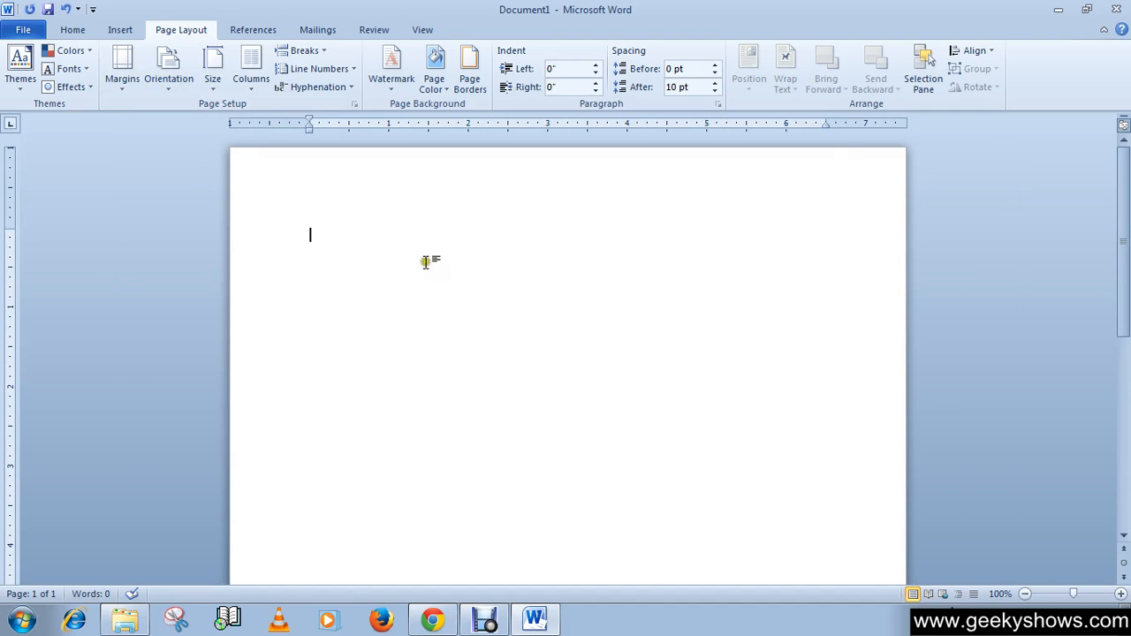
pyautogui.moveTo(350, 243)
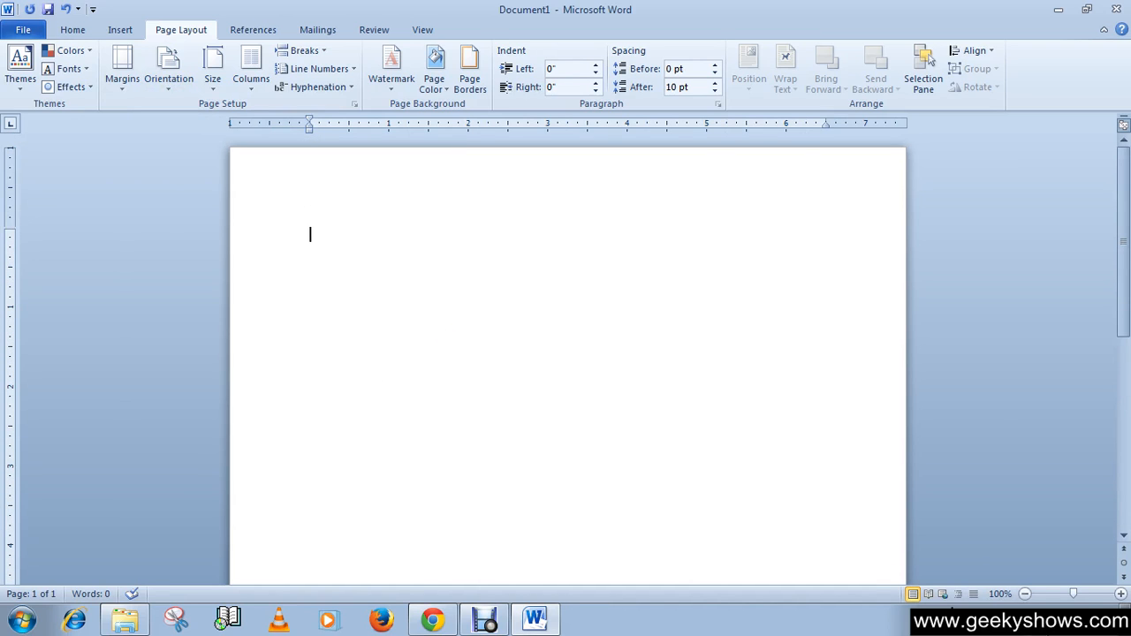
# Zoom out to 40% to see the whole page and switch it to Landscape.
pyautogui.click(1025, 594)
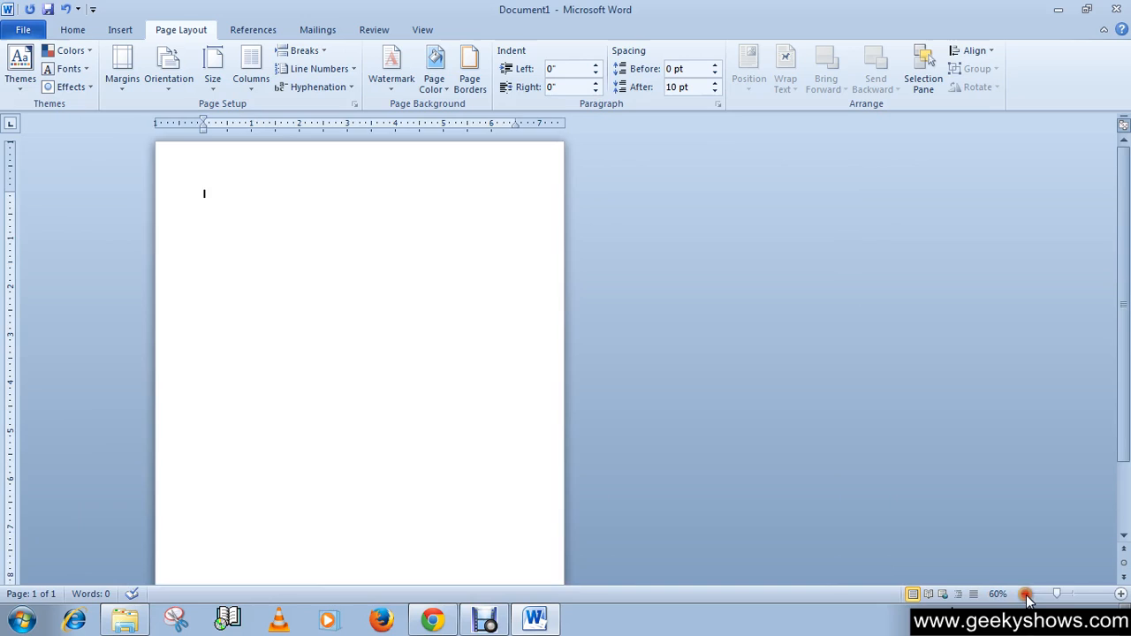
pyautogui.click(1025, 594)
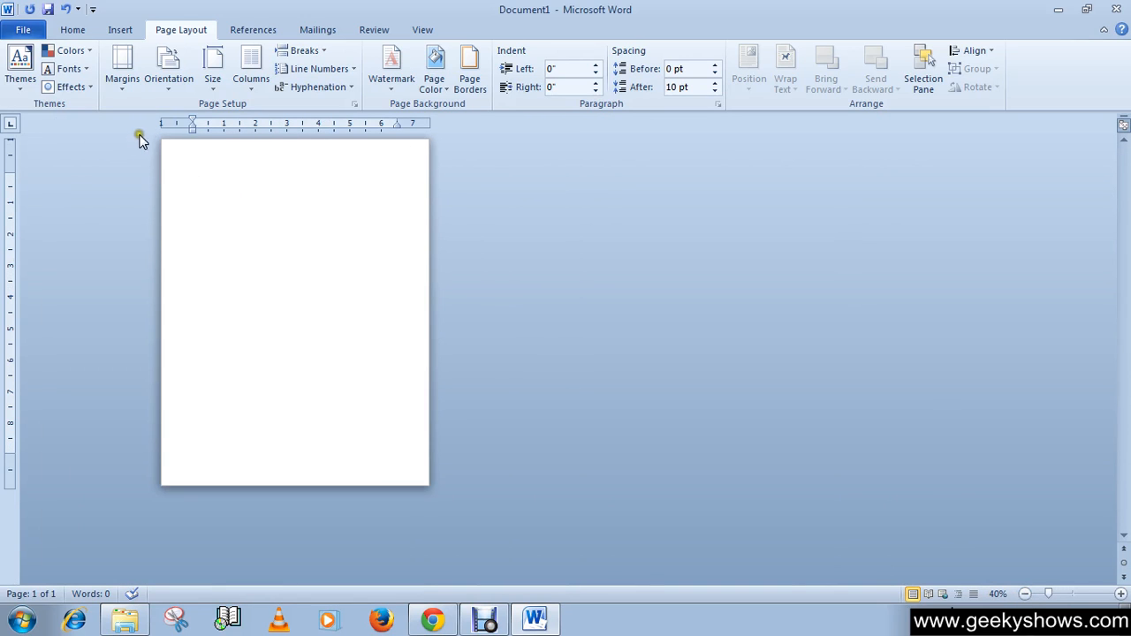
pyautogui.moveTo(168, 69)
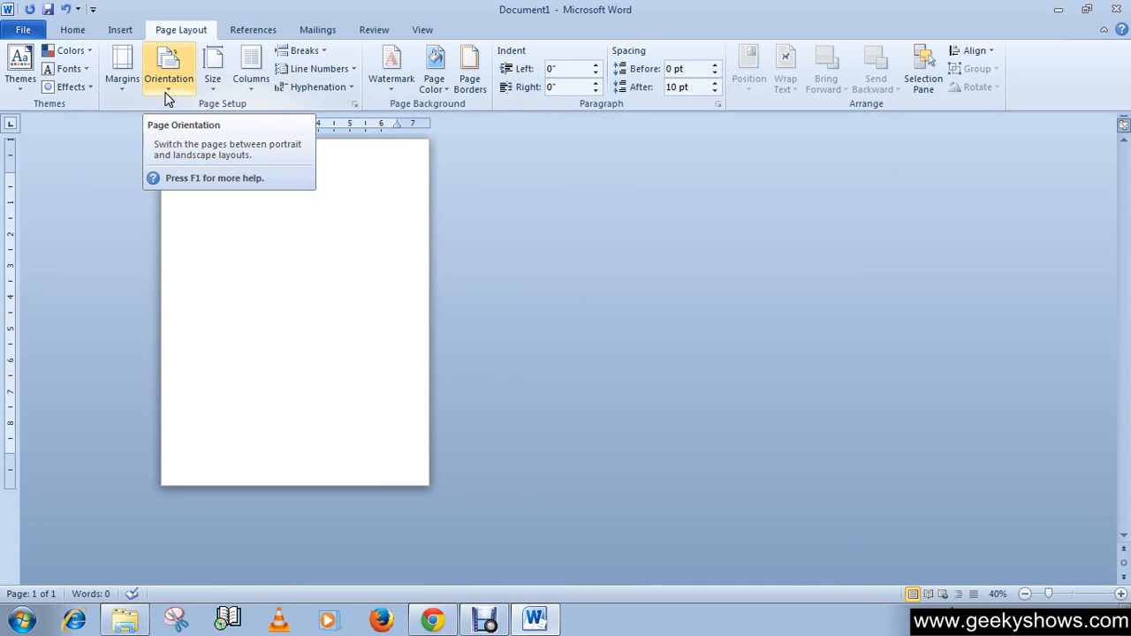
pyautogui.click(168, 68)
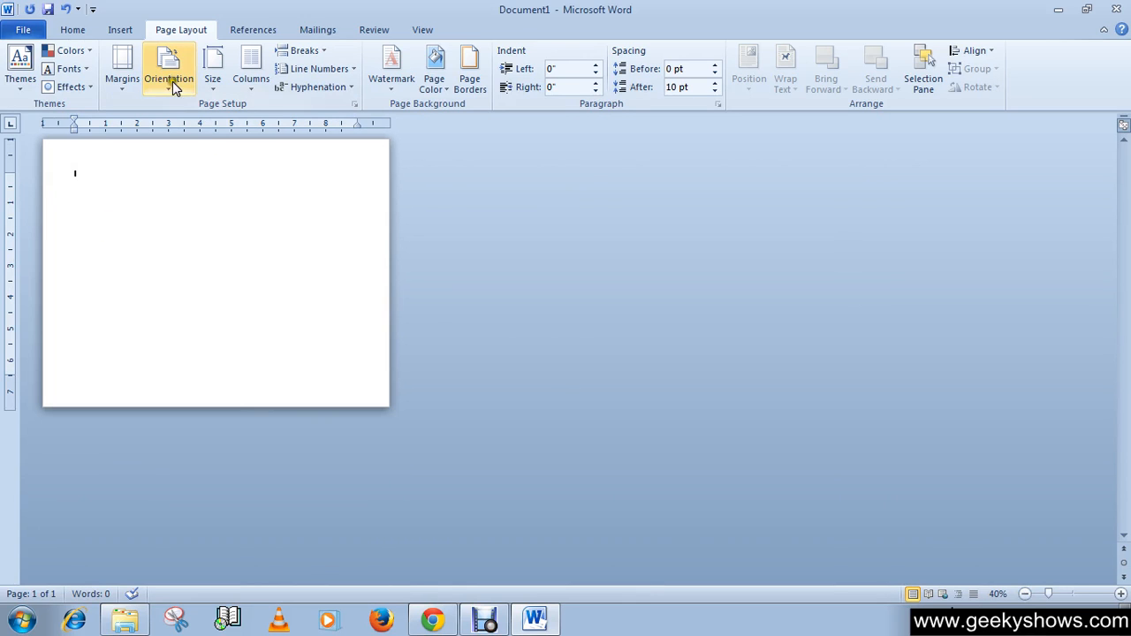
pyautogui.click(170, 69)
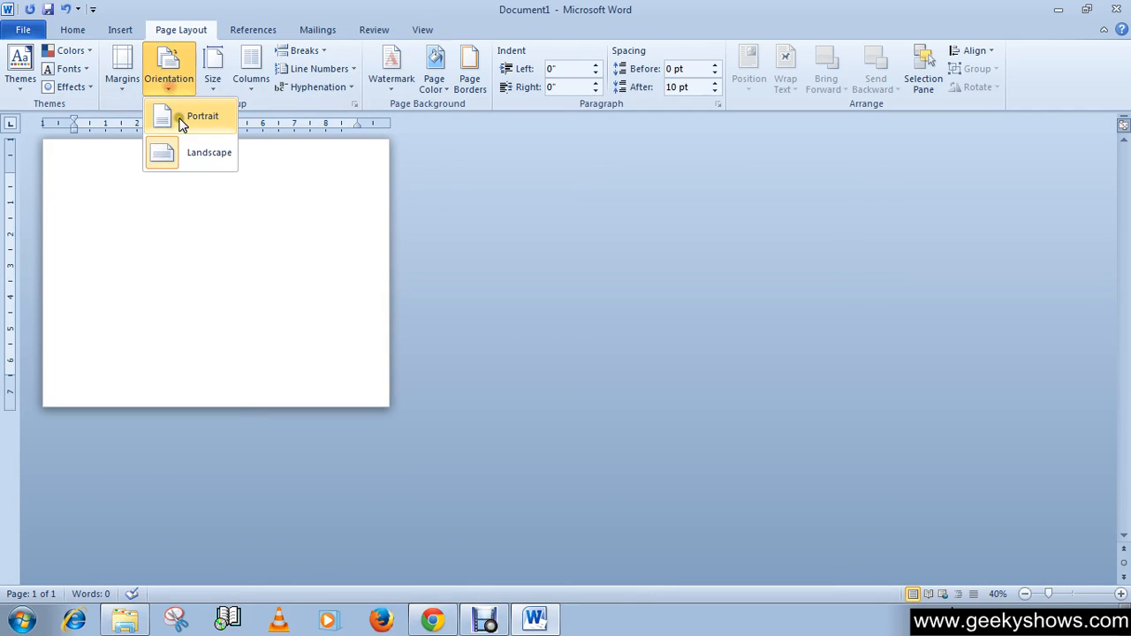